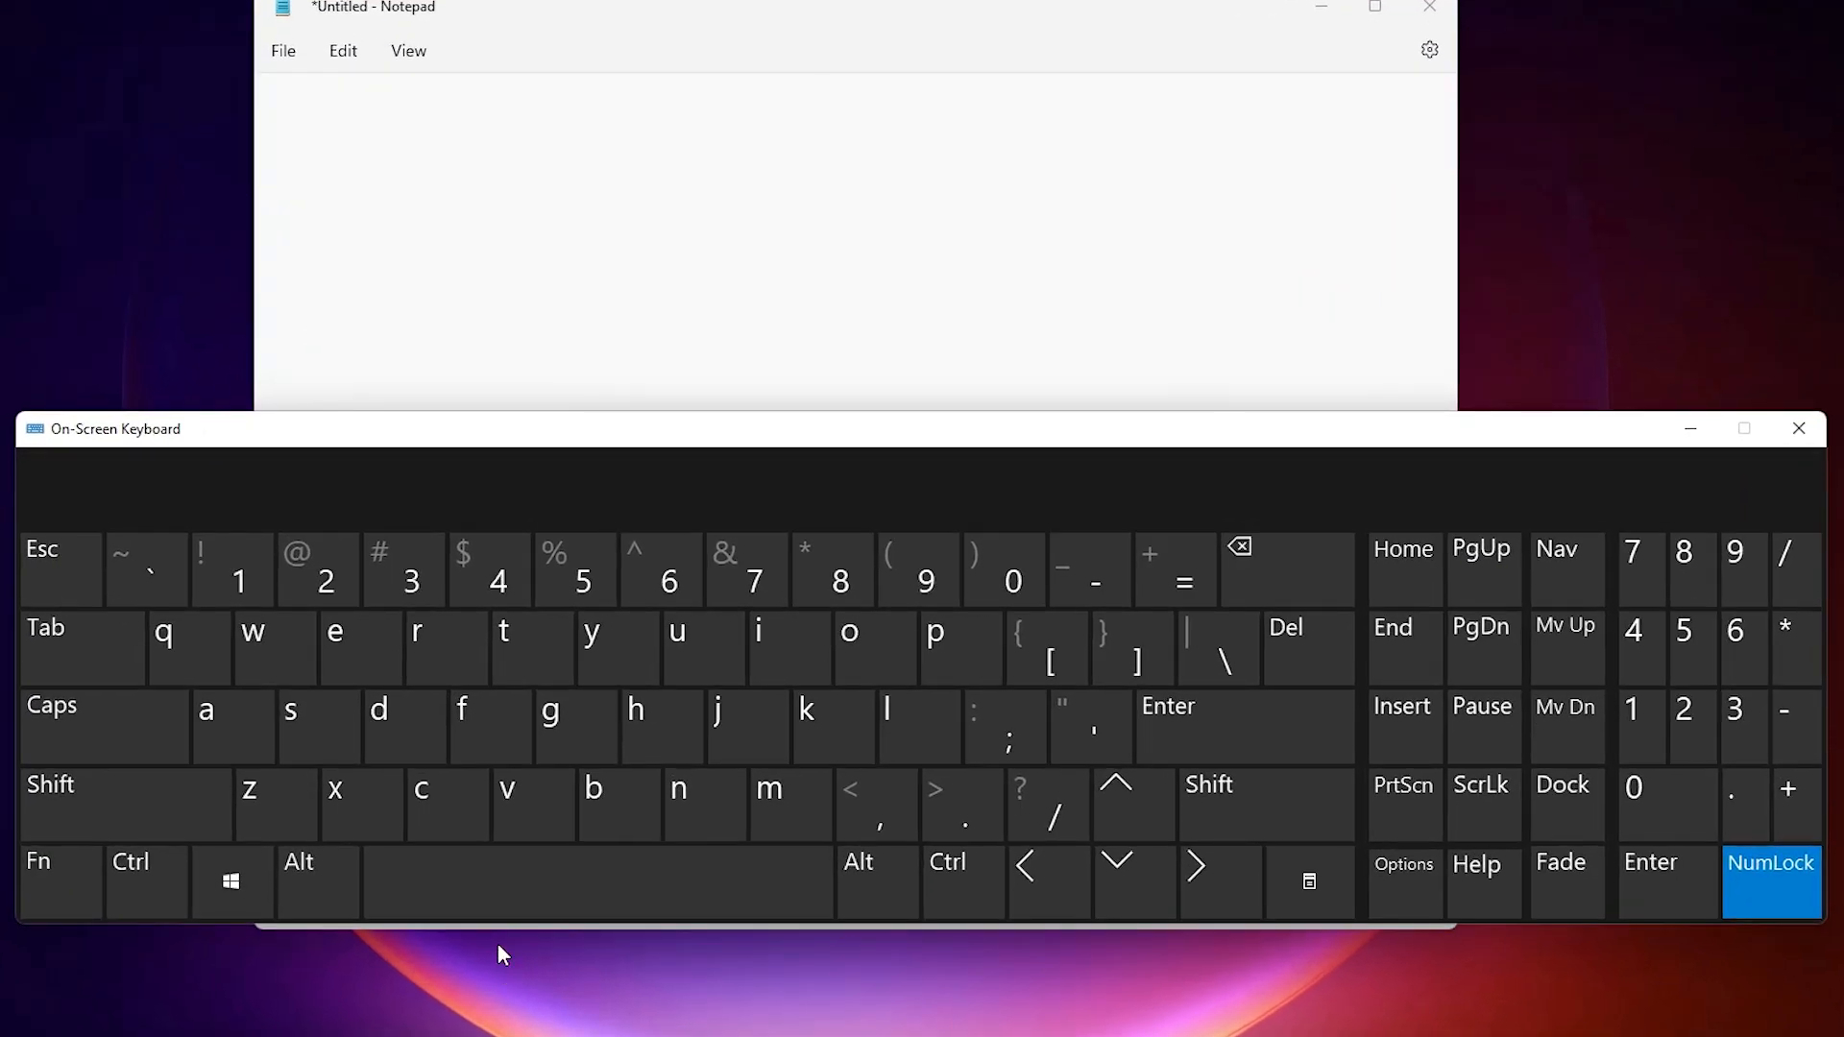
Write '40°' in the note using the Alt+0176 degree-sign code.
click(1668, 803)
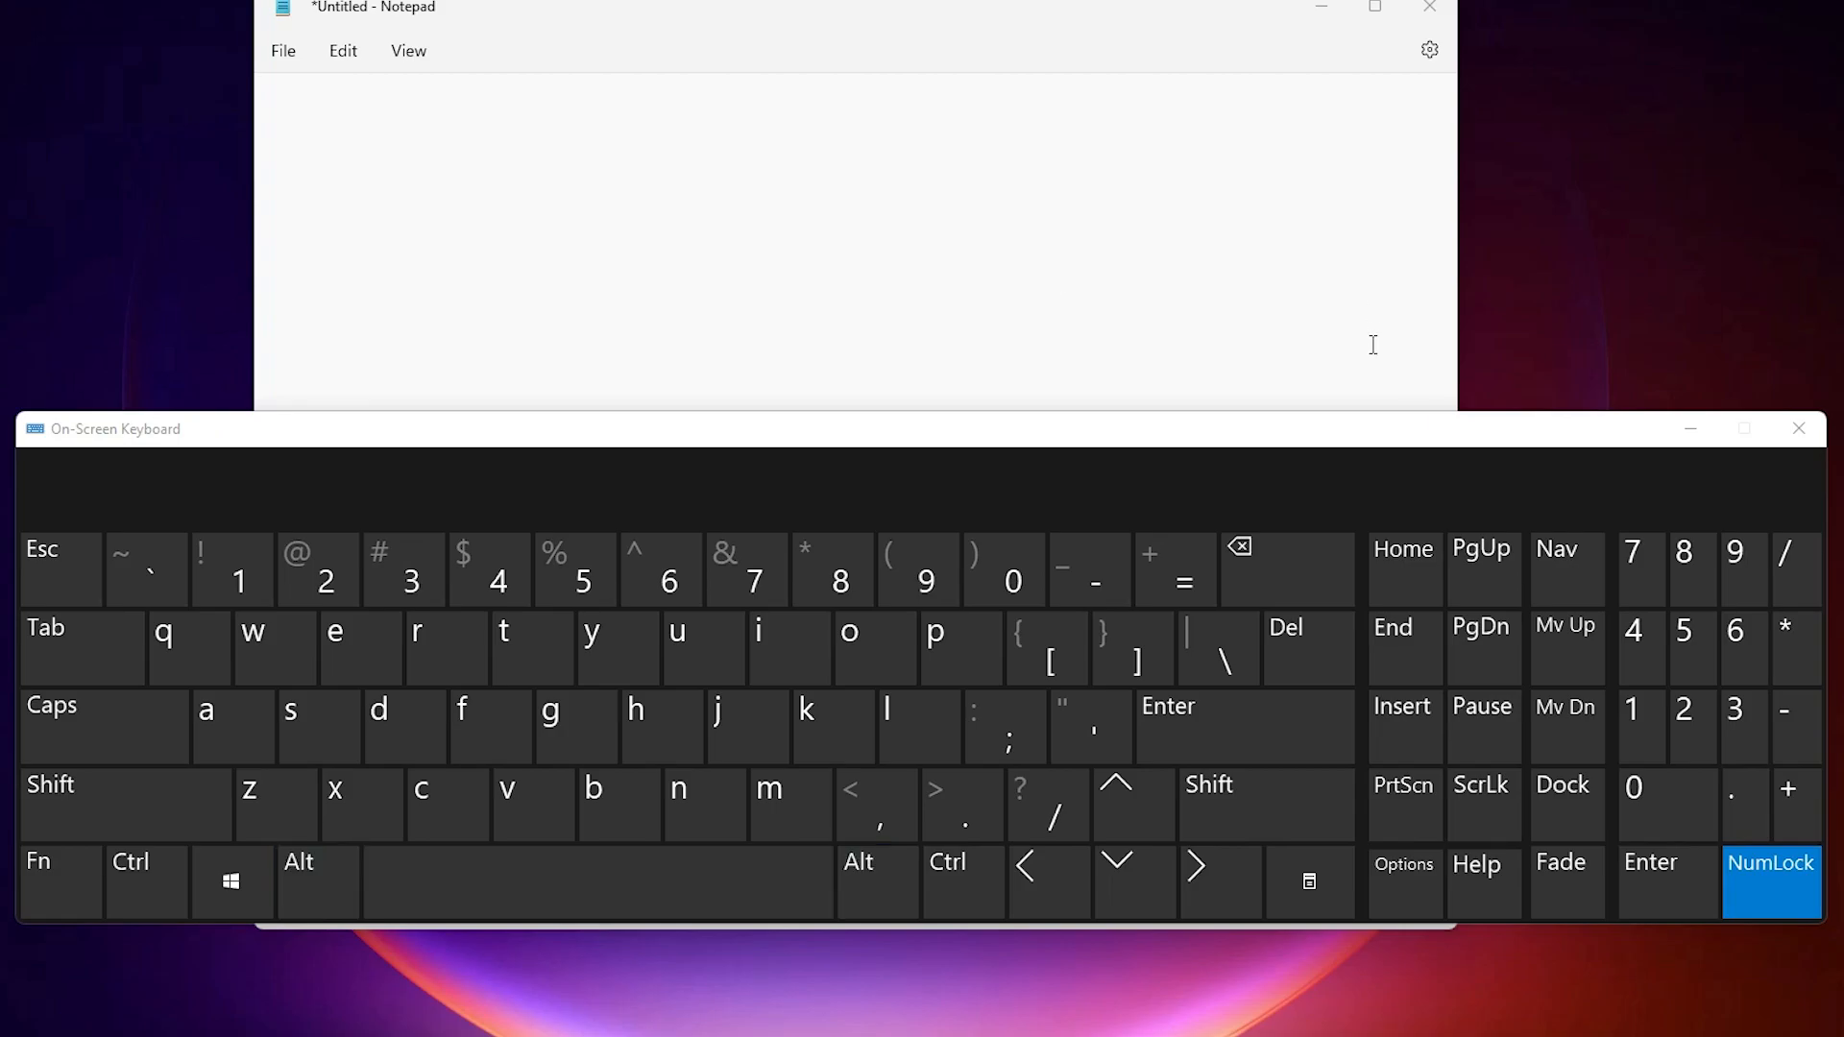
click(1800, 428)
text(ch)
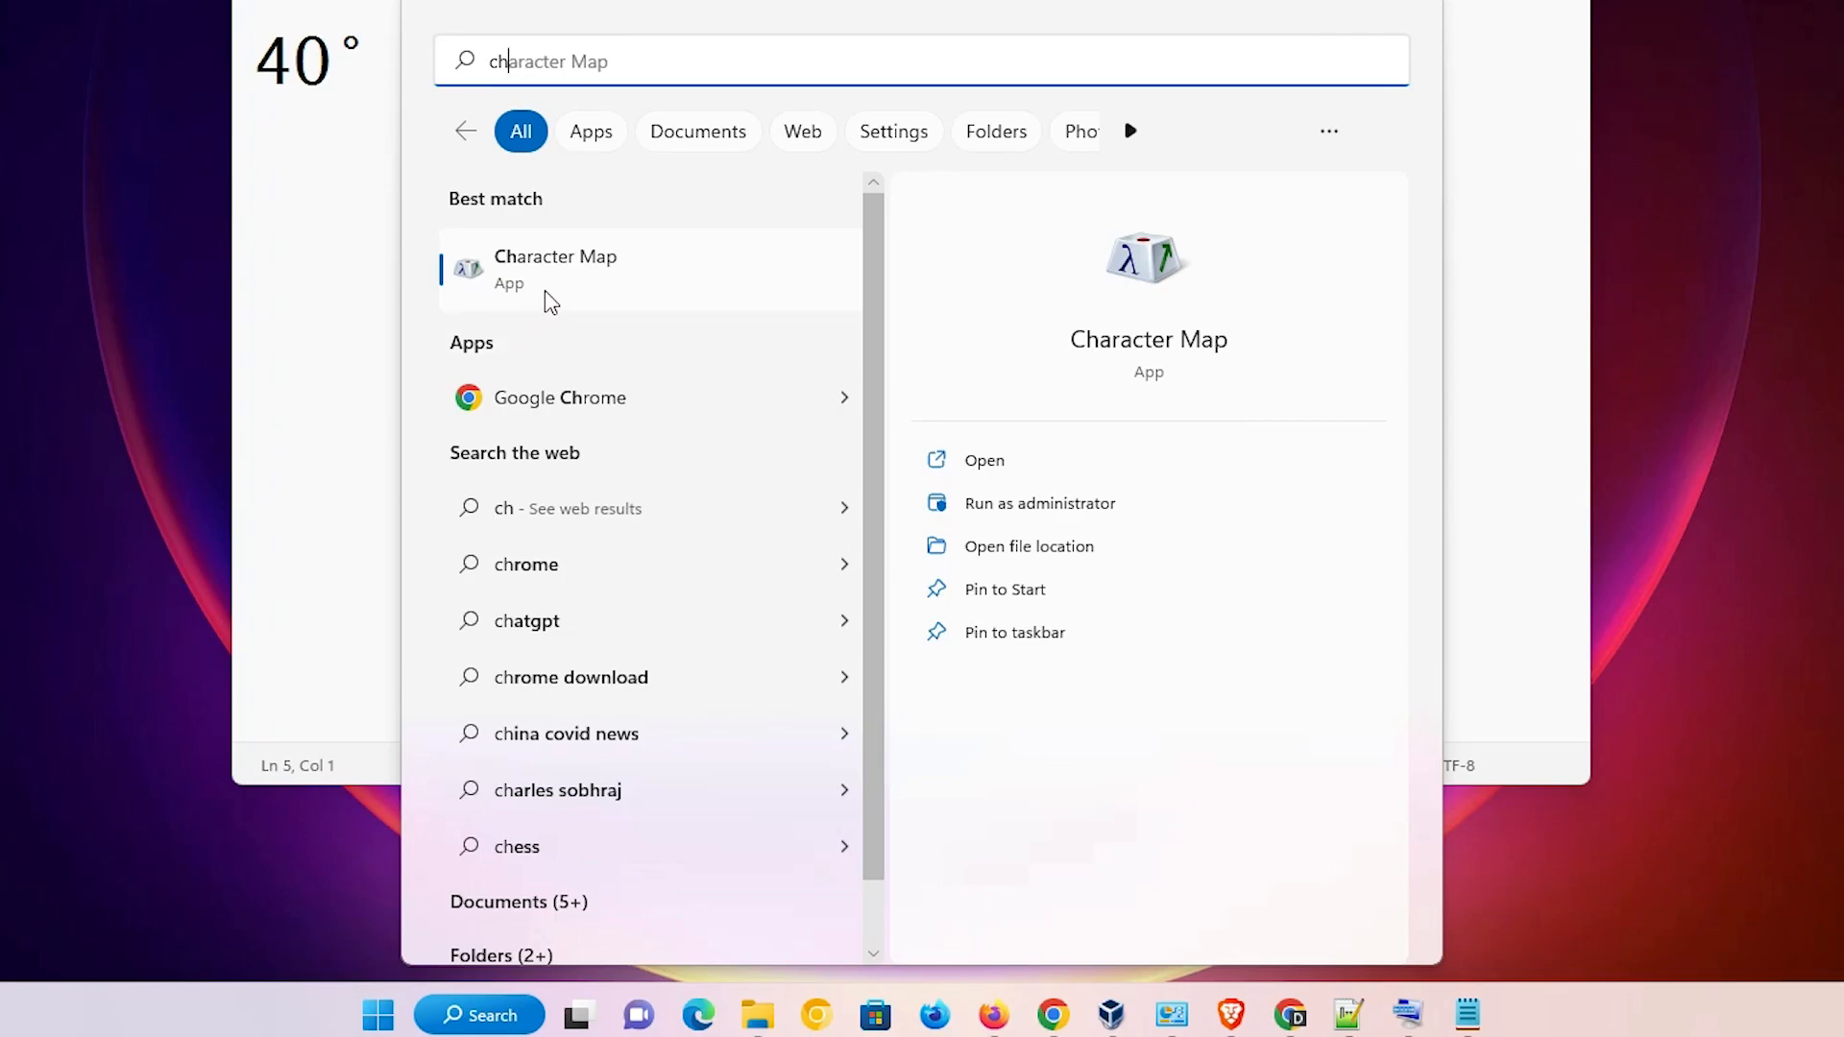
In Character Map with the System font, pick the degree sign (code 0xB0).
click(555, 269)
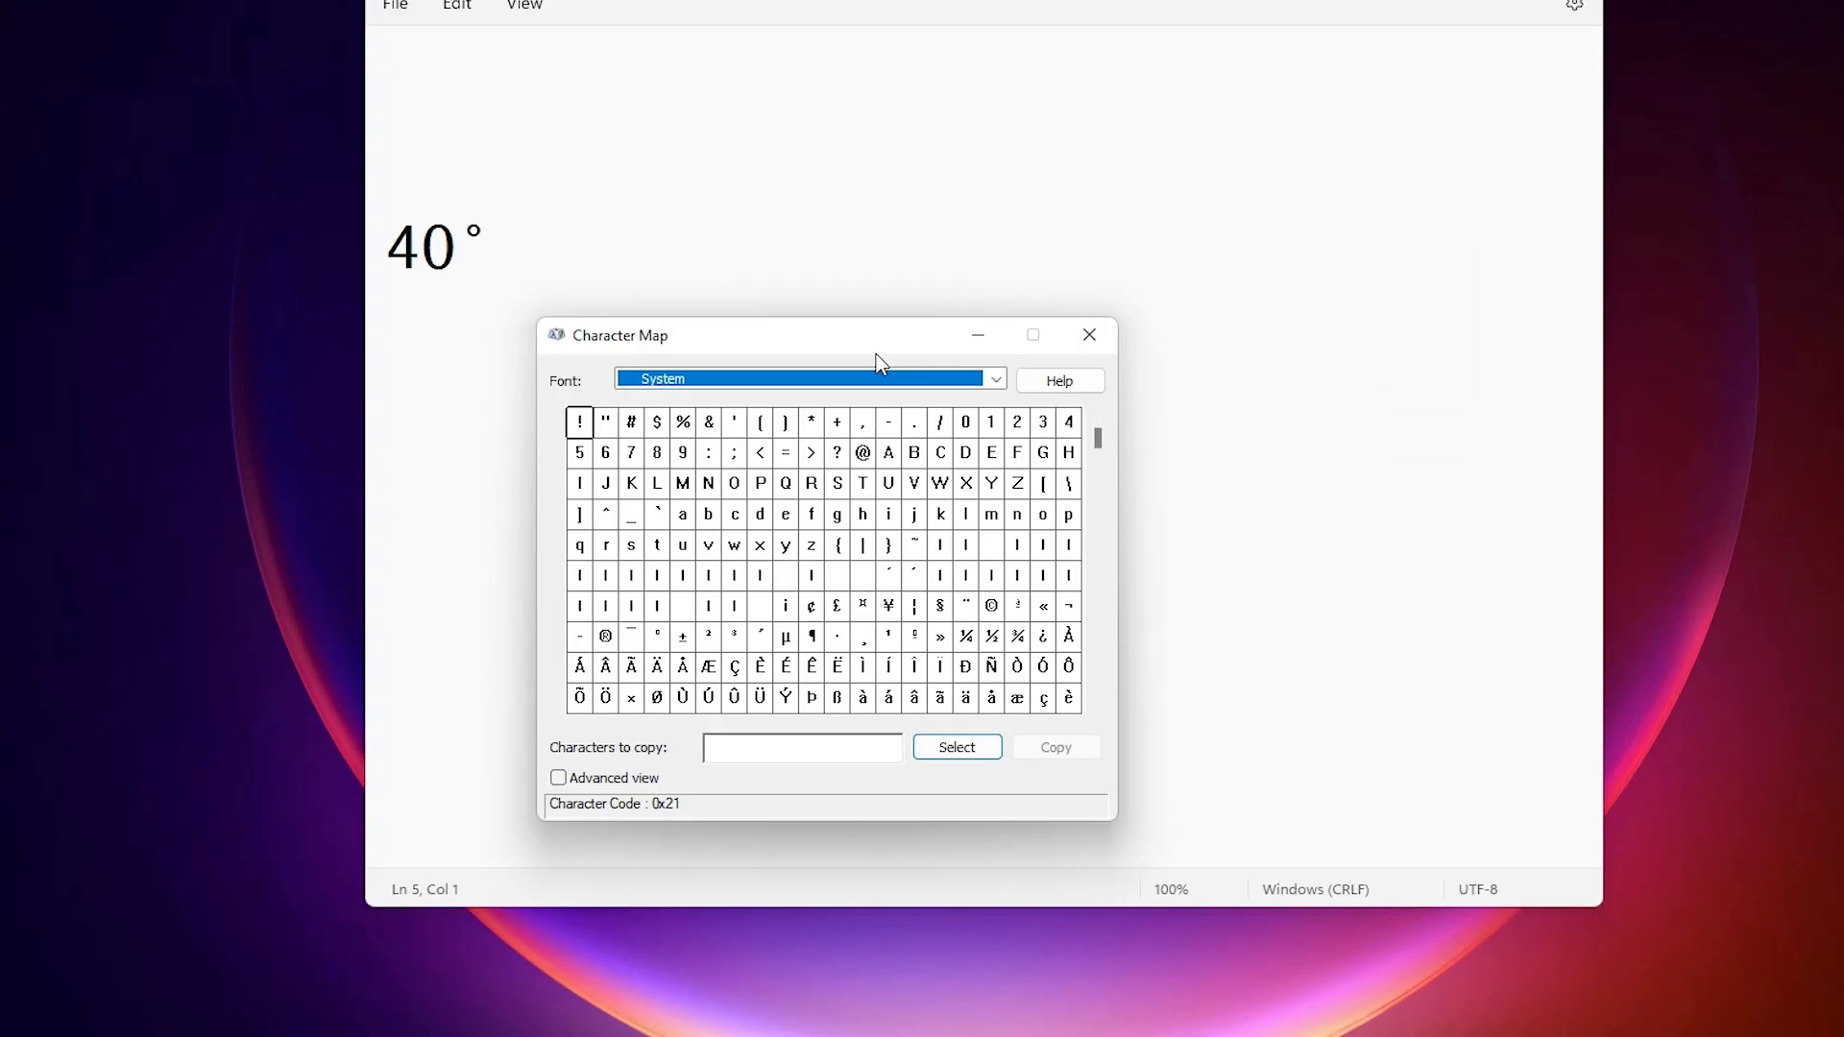
click(994, 378)
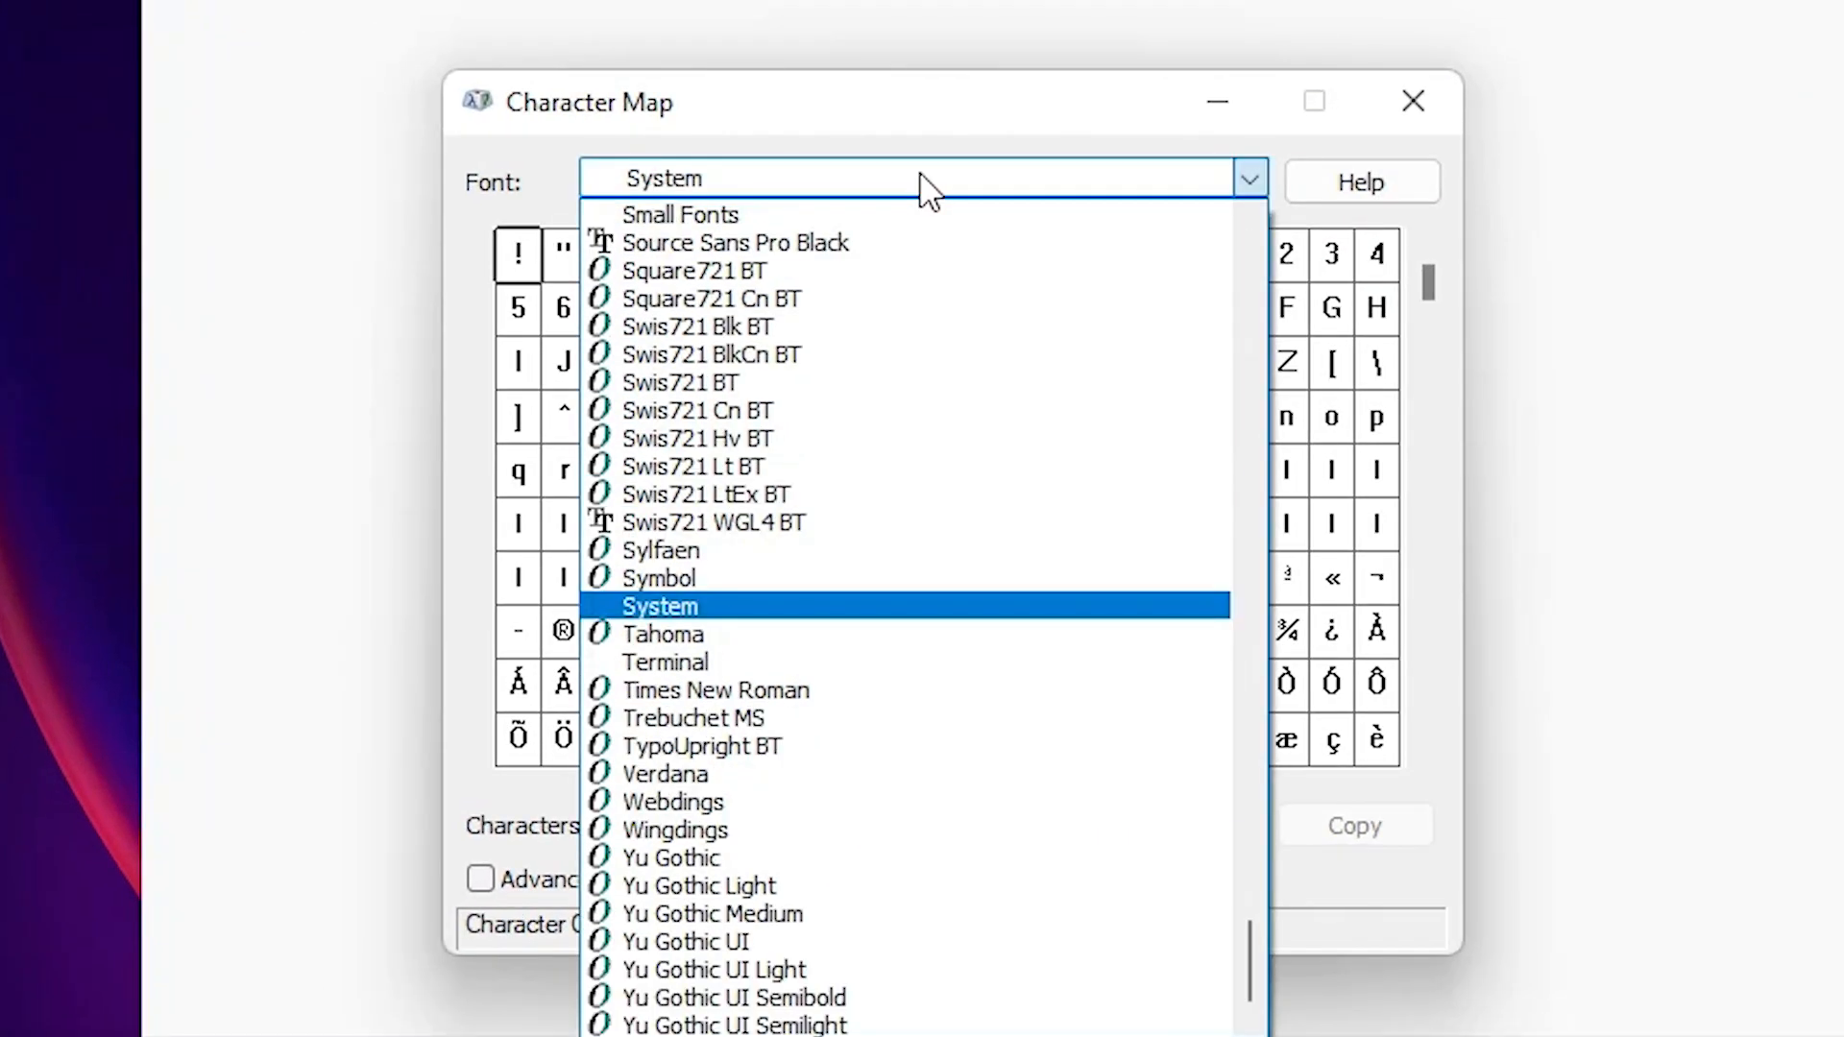
mouse_move(716, 622)
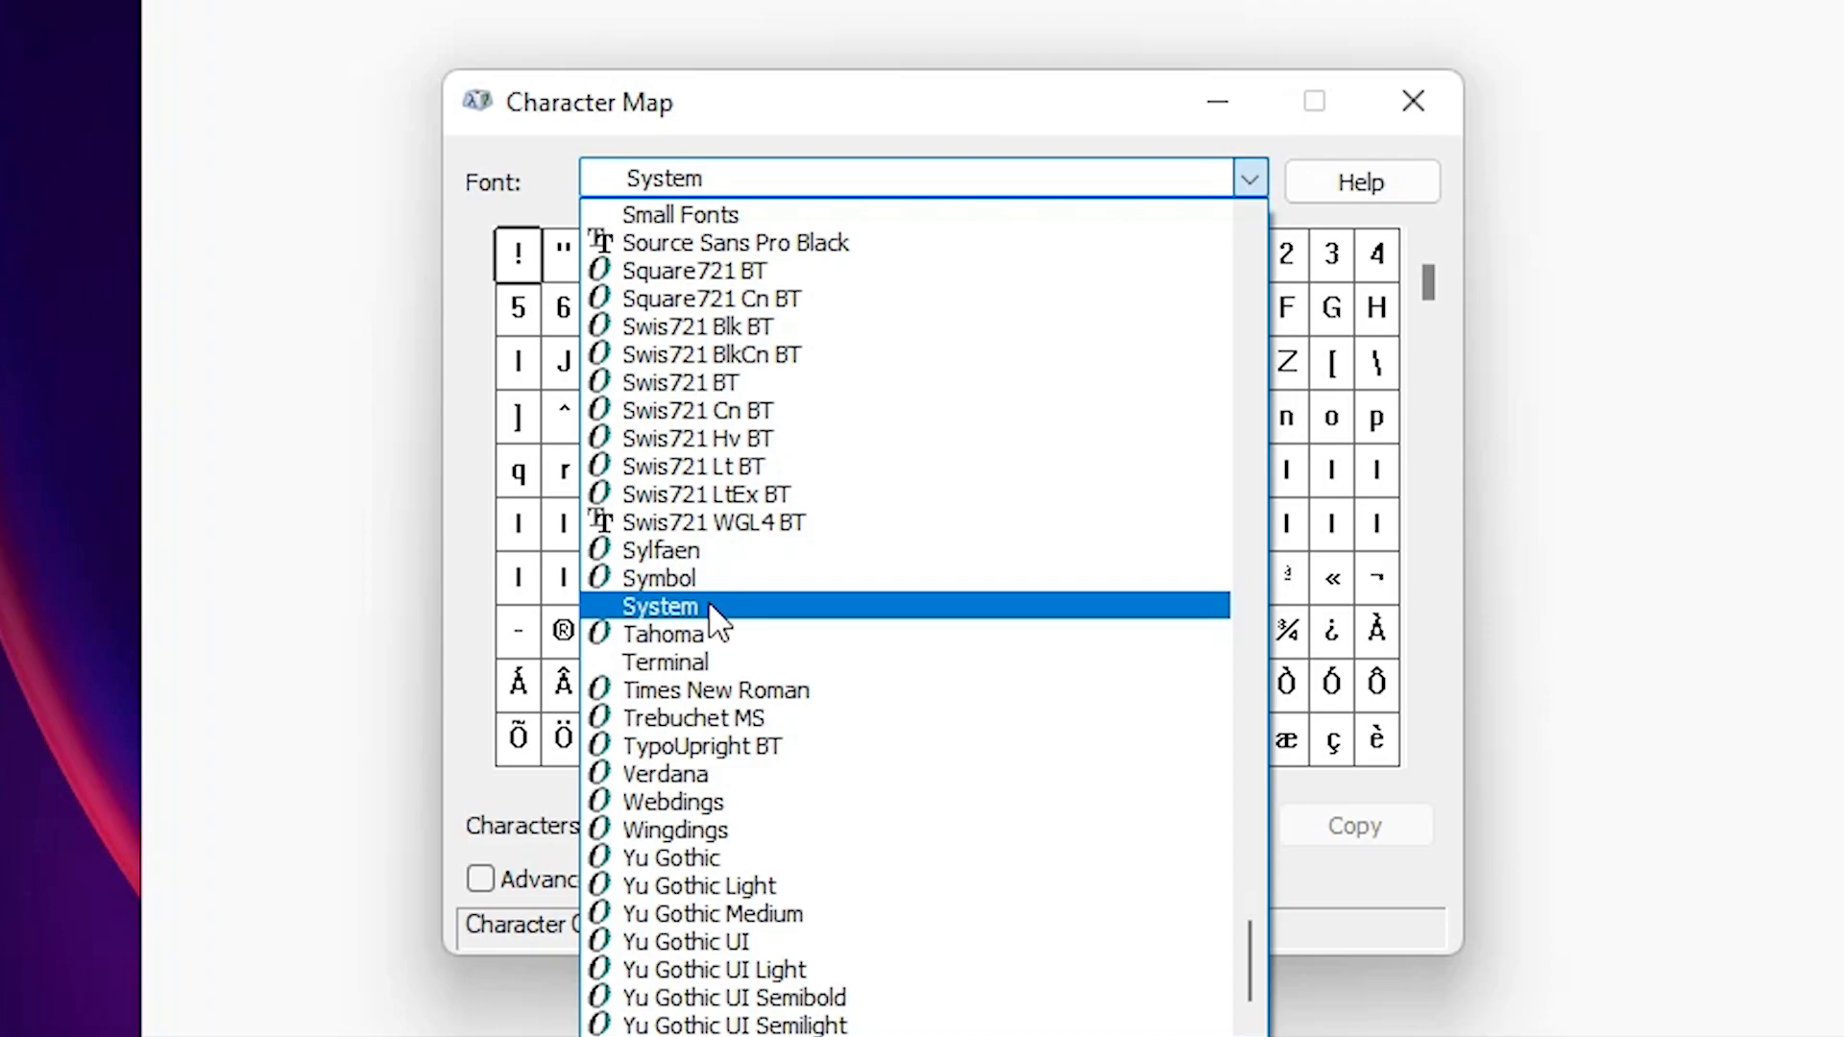
click(659, 605)
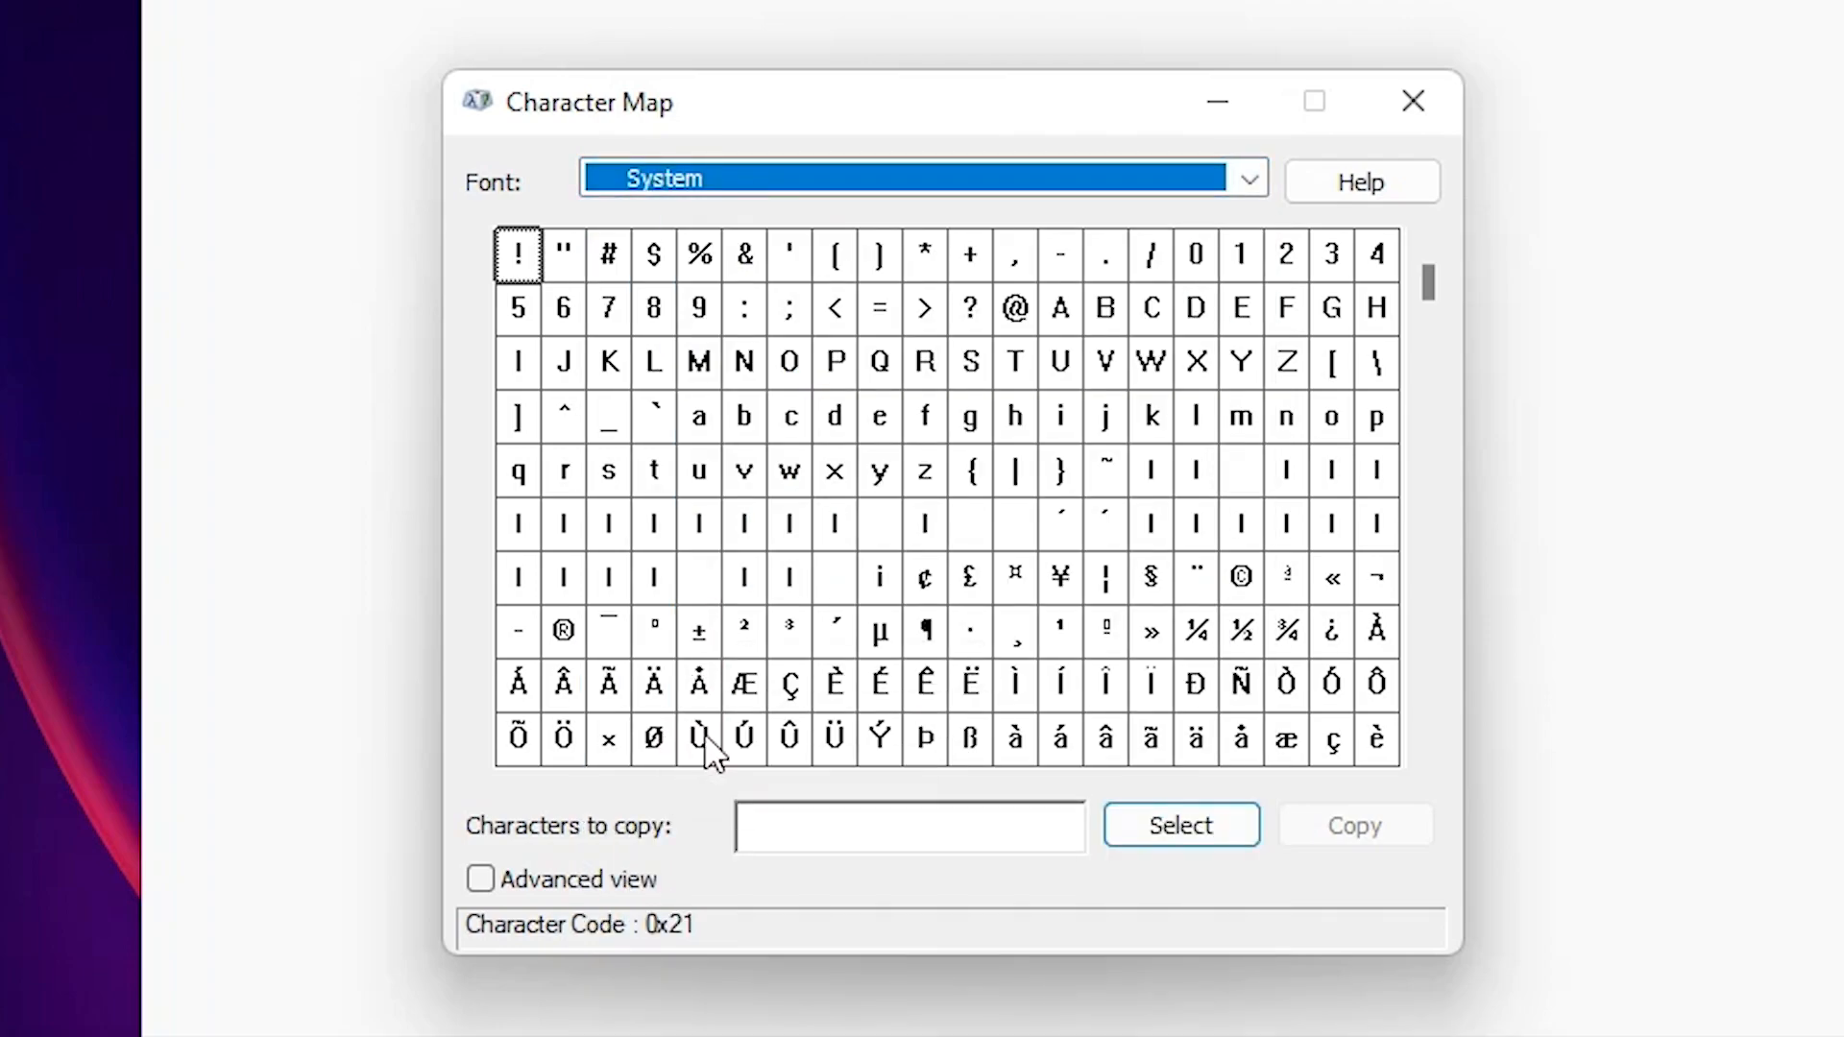
mouse_move(654, 630)
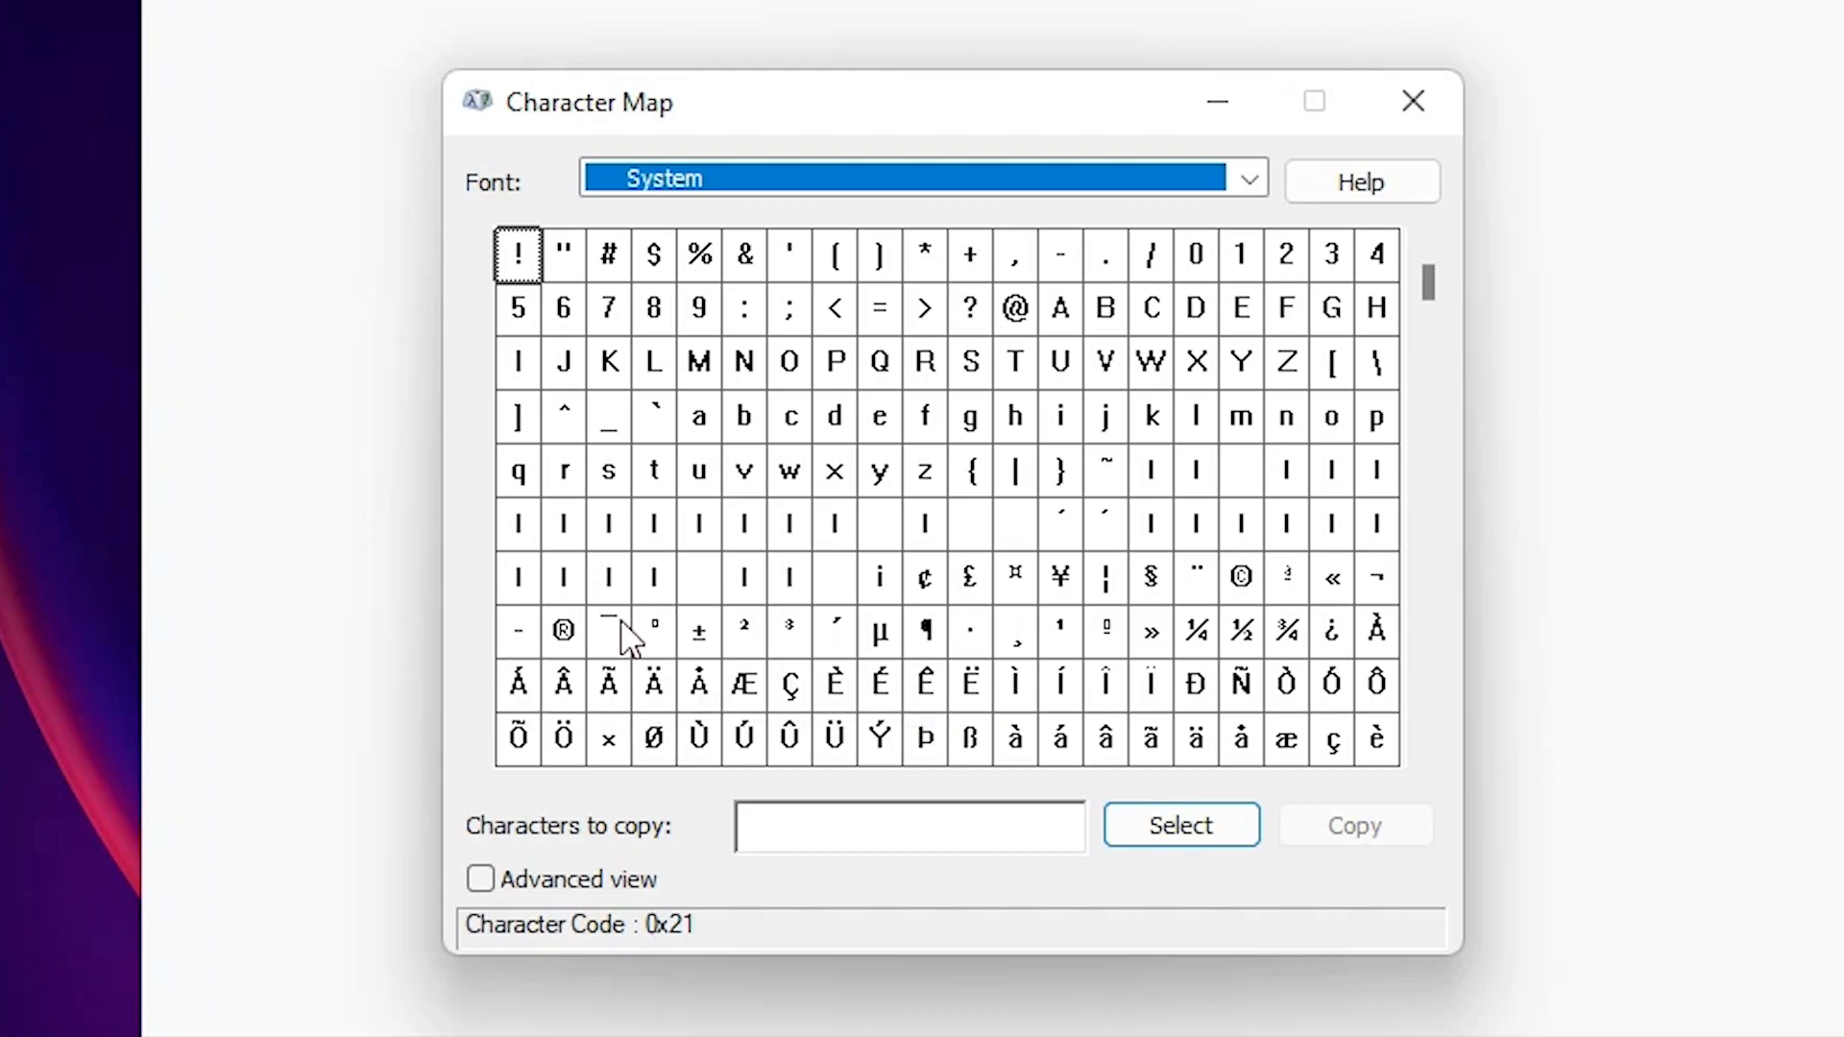
mouse_move(657, 636)
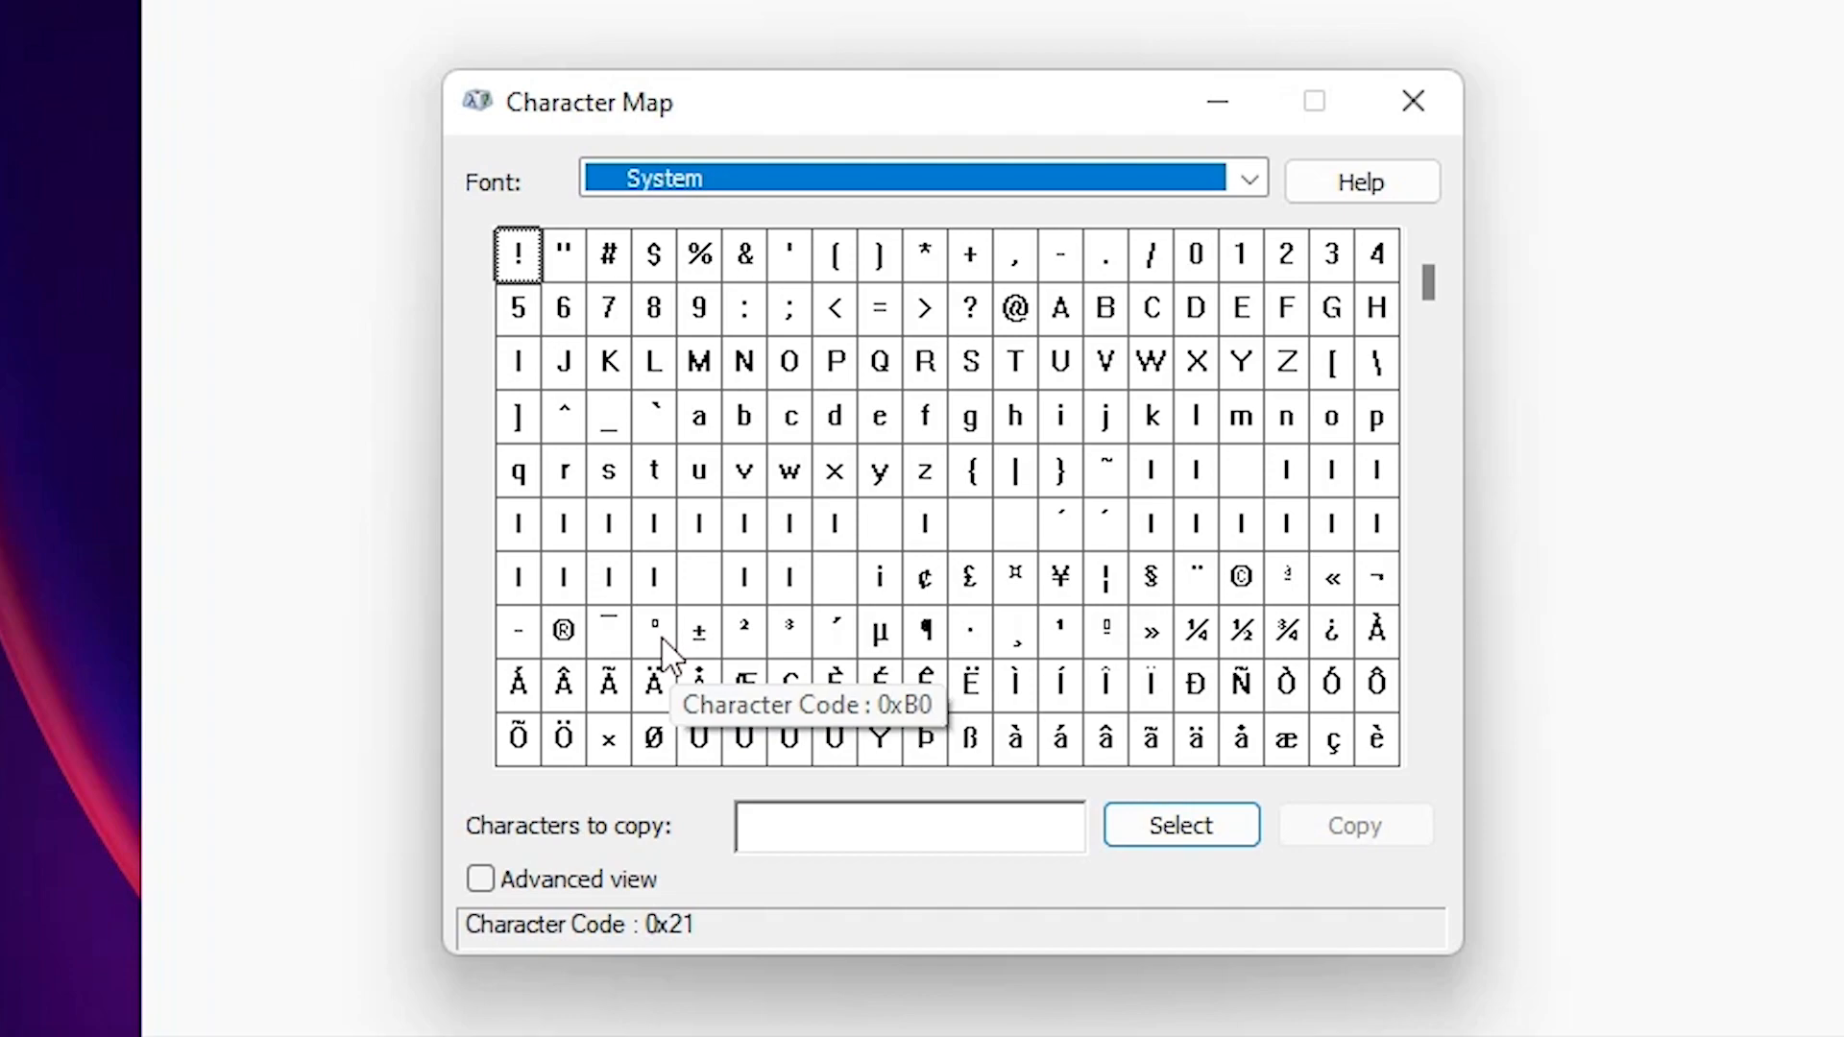
click(653, 631)
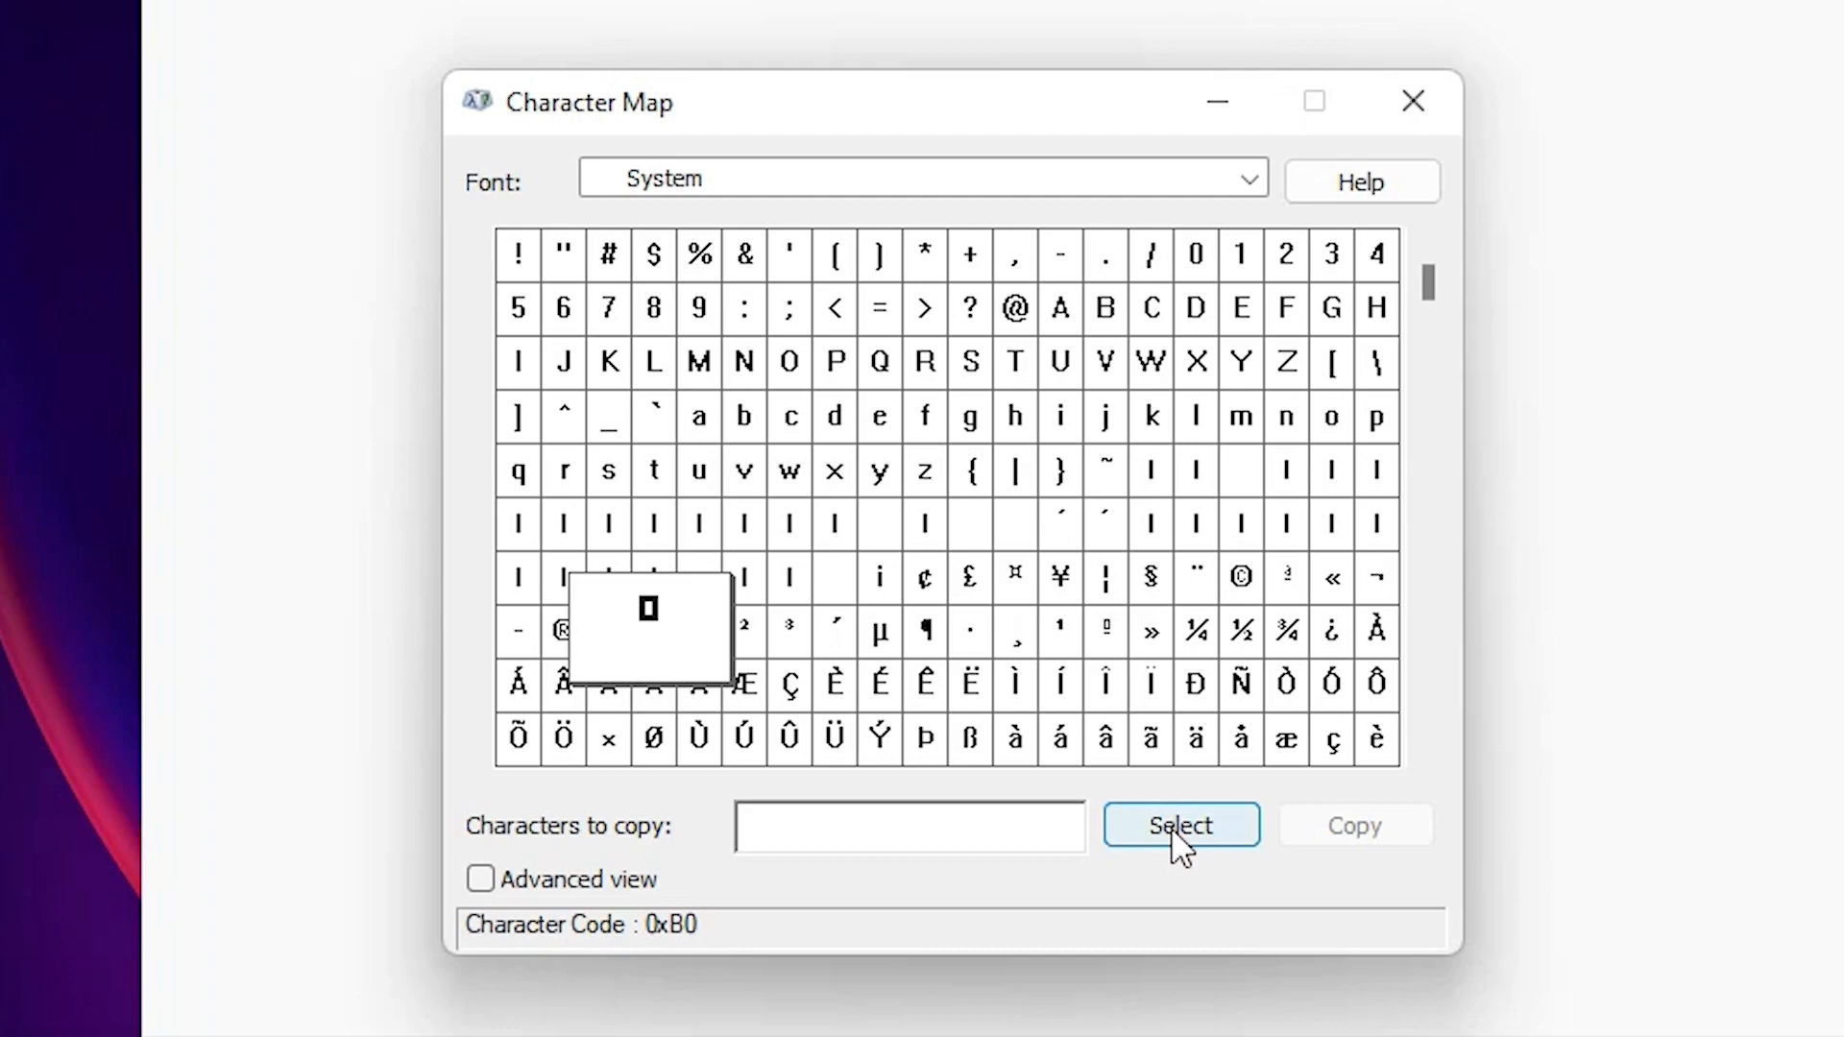
Queue the degree sign for copying so it can follow '360' in the note.
click(1180, 824)
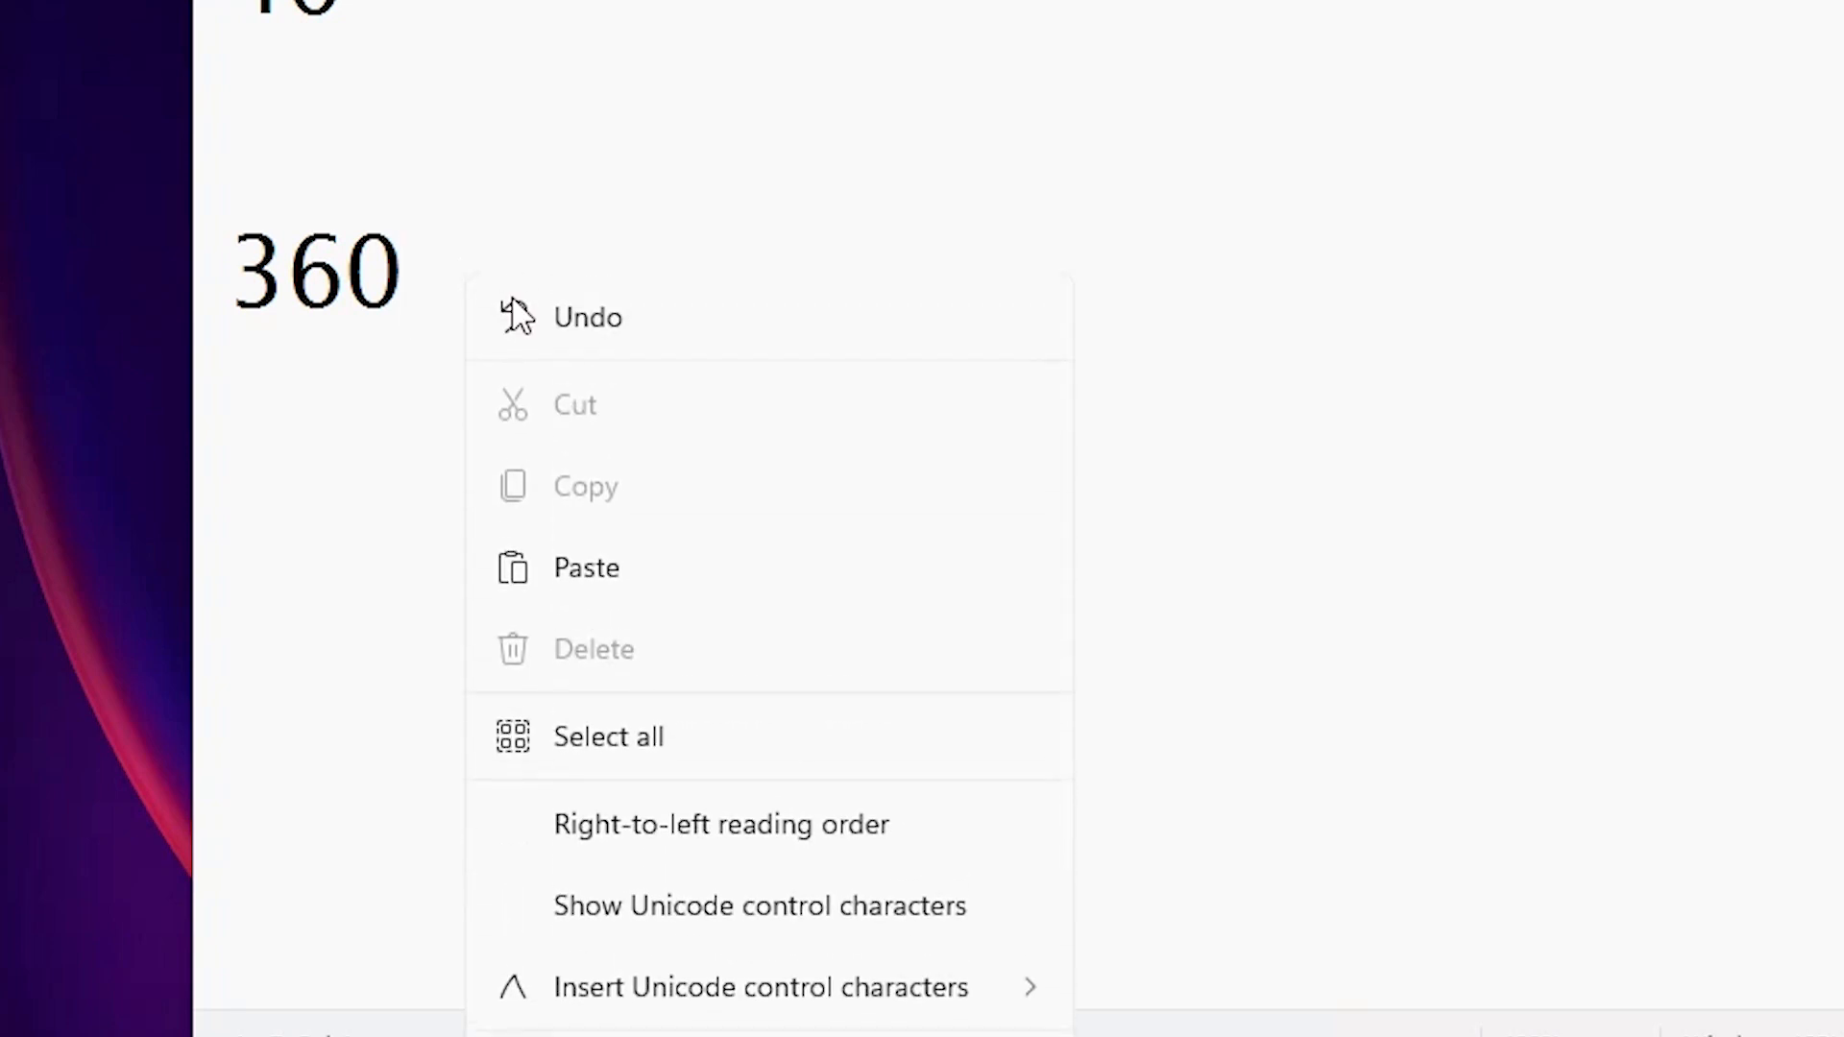
mouse_move(616, 582)
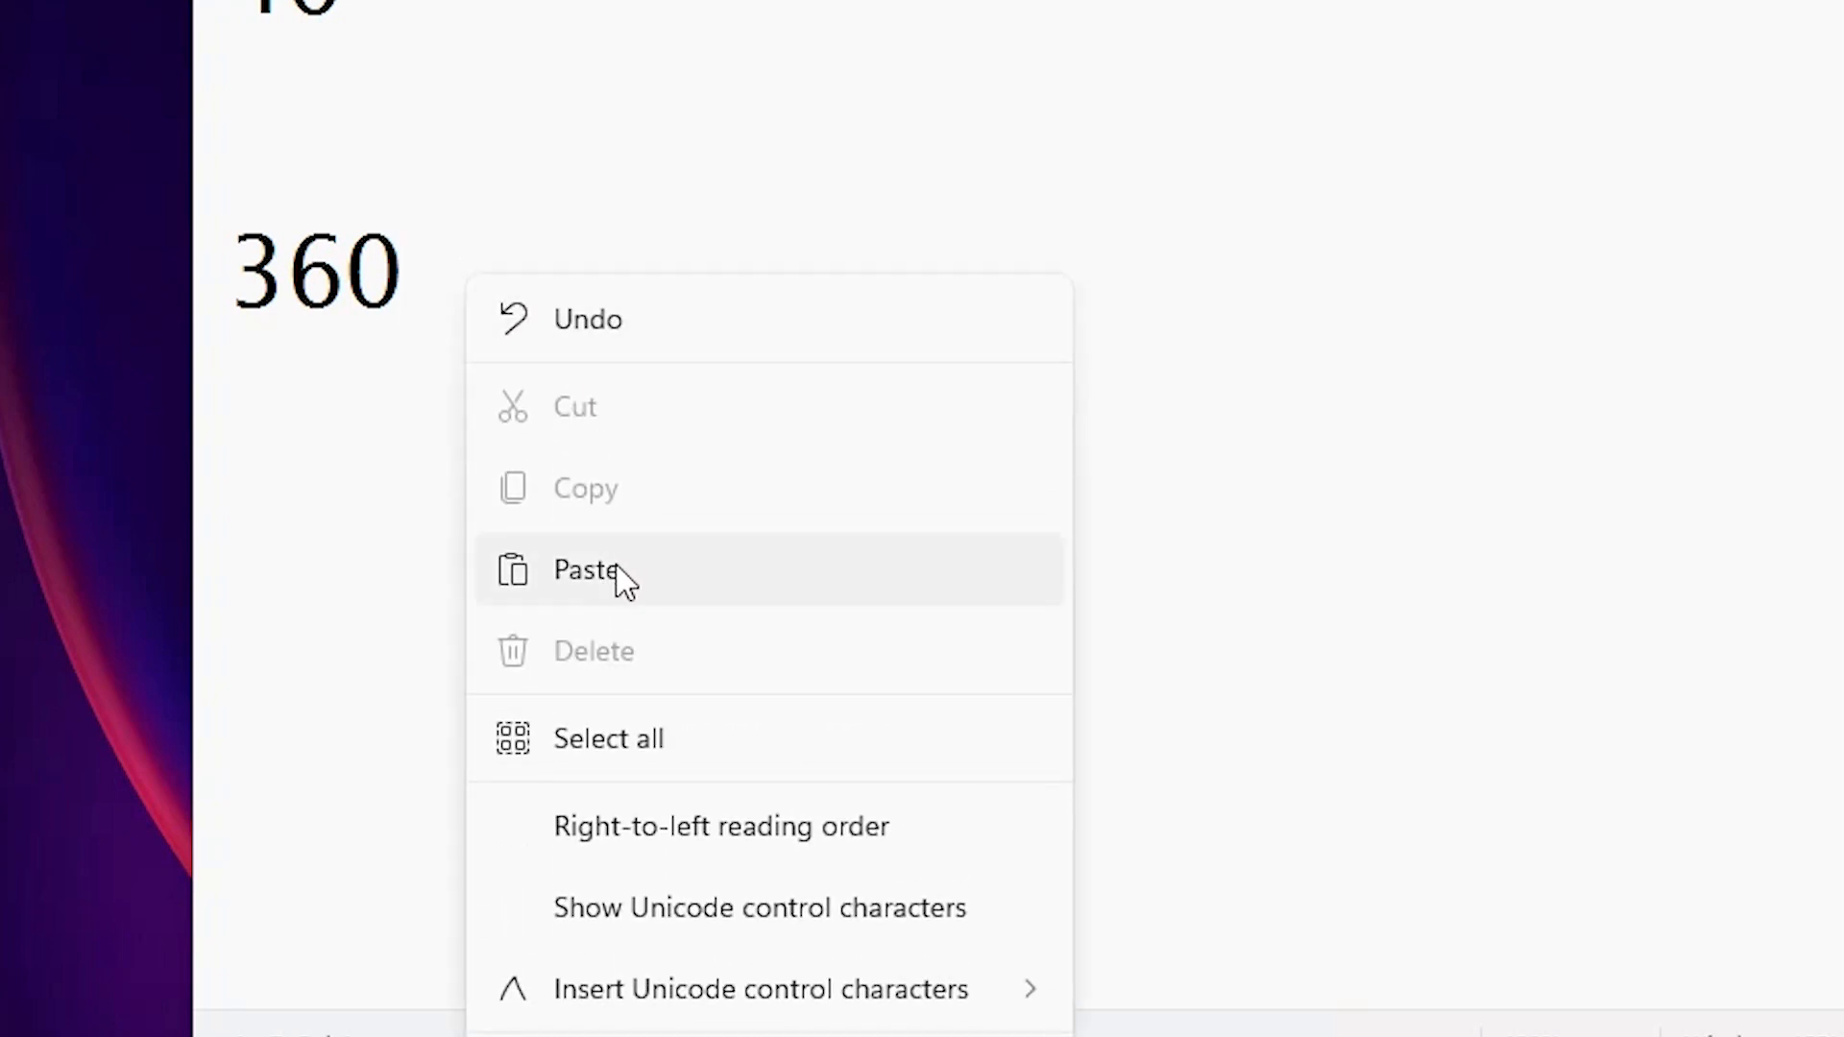